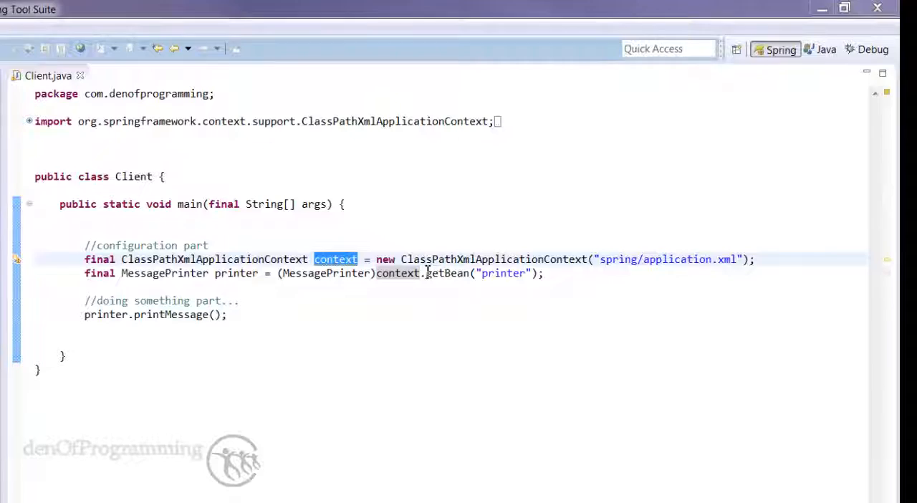
# Step: Add context.registerShutdownHook() below the context creation line, replacing a typed close call
pyautogui.doubleClick(445, 272)
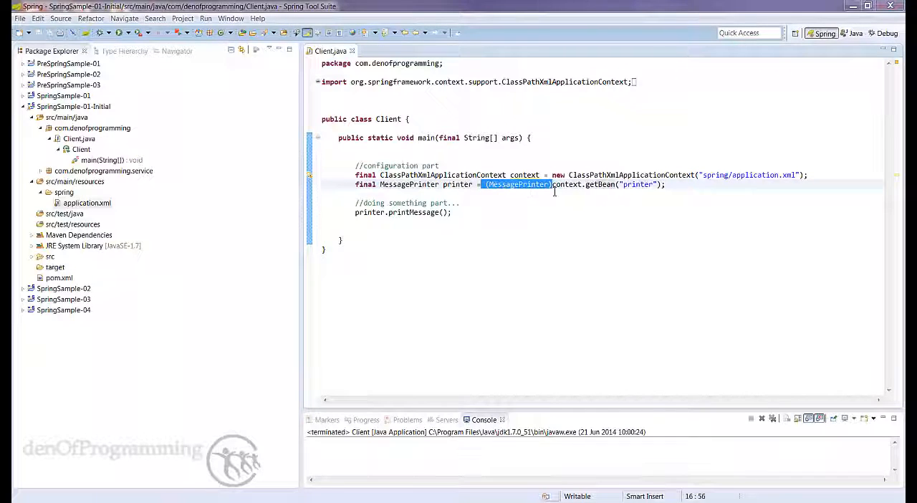
pyautogui.doubleClick(524, 175)
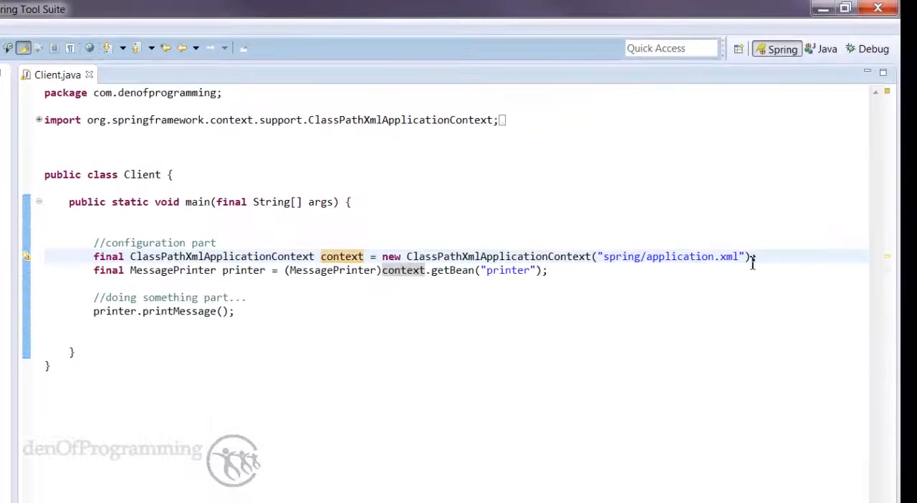
pyautogui.write('context.close();')
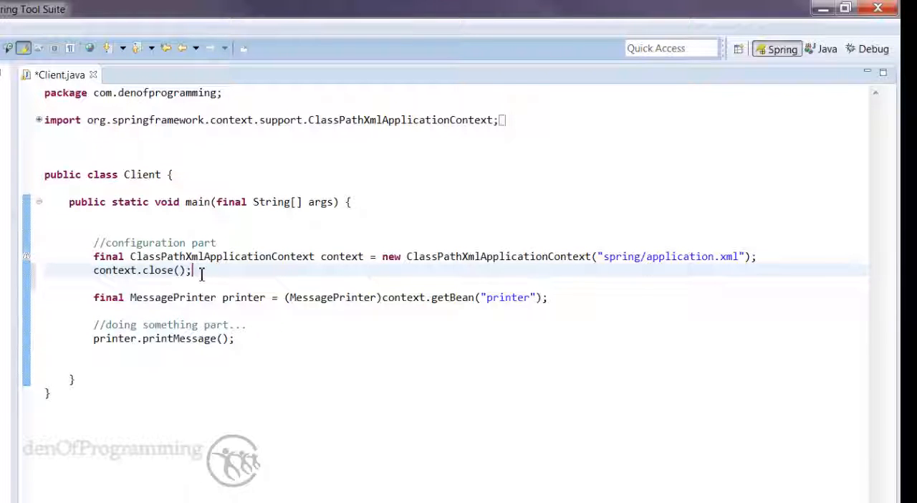
pyautogui.press('BackSpace')
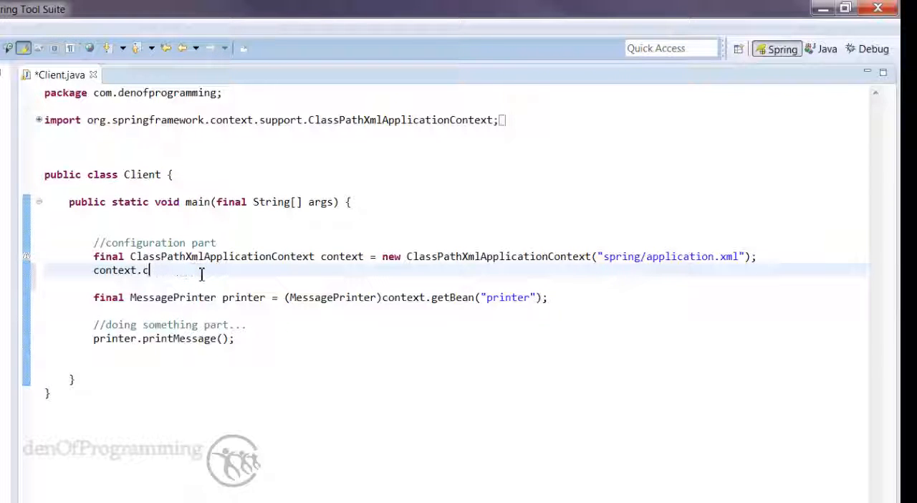
pyautogui.write('registerShutdownHook();')
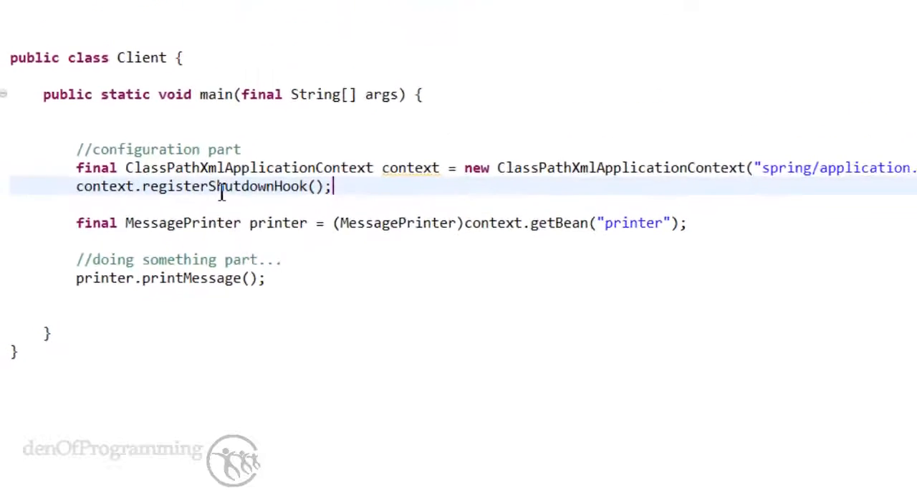
pyautogui.scroll(3)
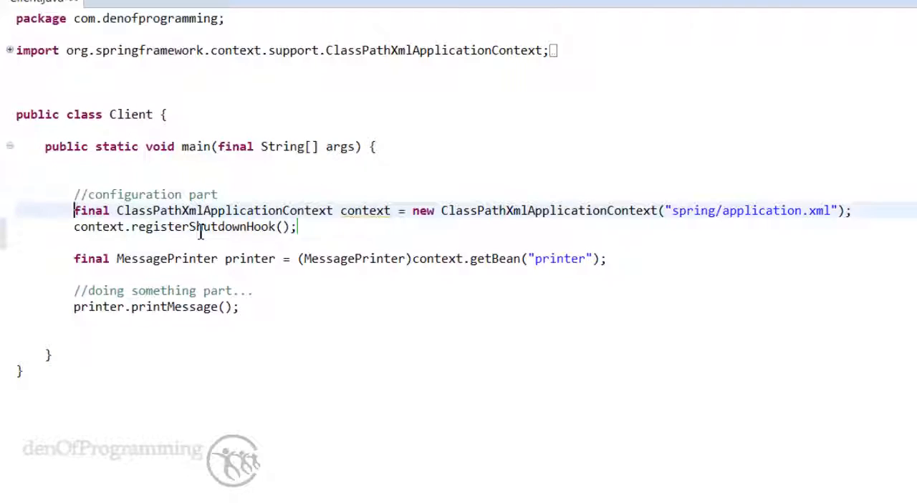
# Step: Wrap the context code in try-with-resources with catch(final Exception ex) calling ex.printStackTrace()
pyautogui.write('try(')
pyautogui.write('}')
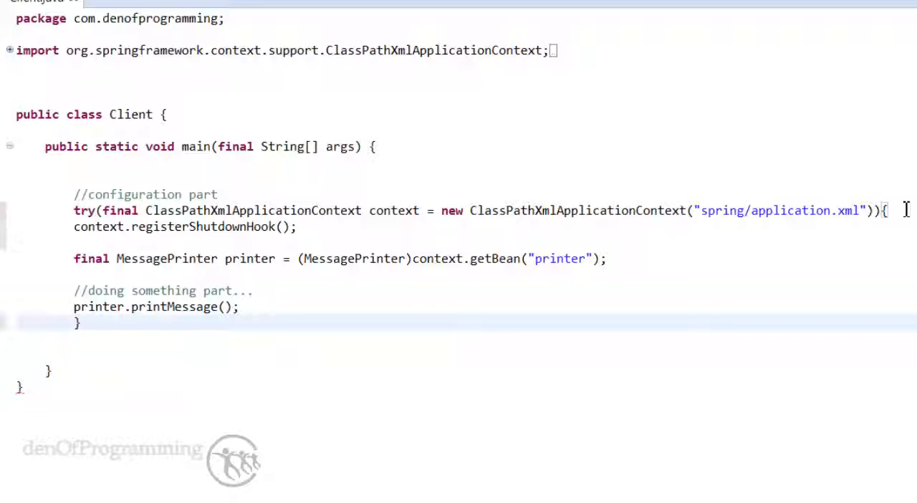
pyautogui.write('cat')
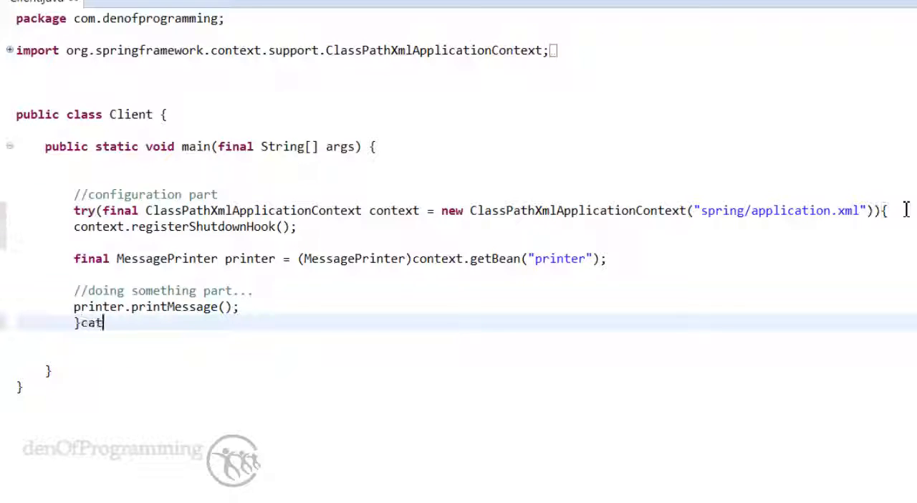
pyautogui.write('ch(f')
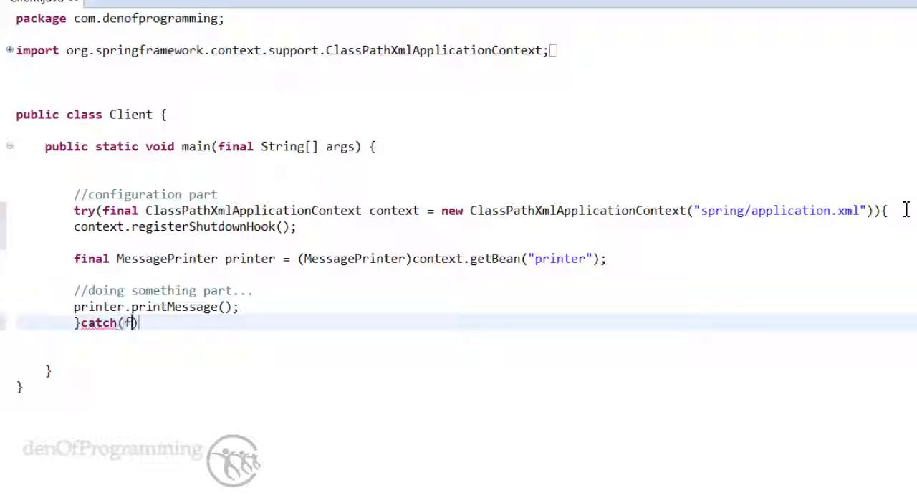
pyautogui.write('final Excep')
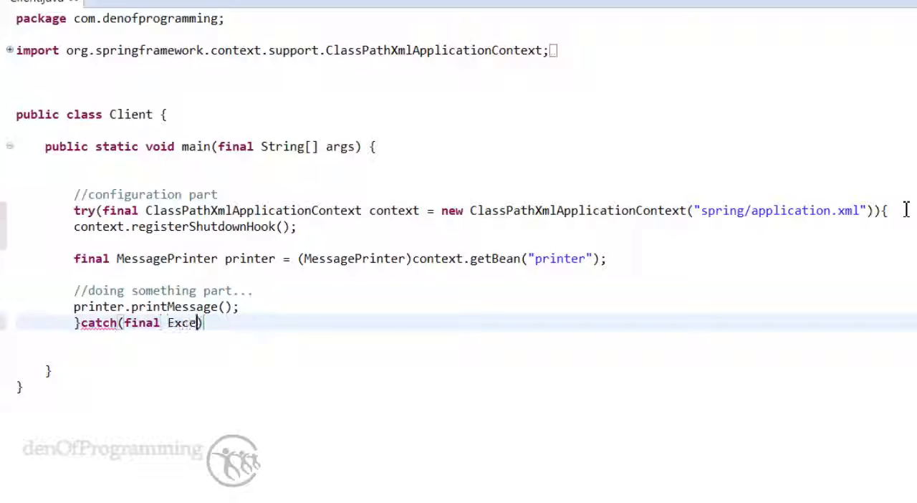
pyautogui.write('ption ex')
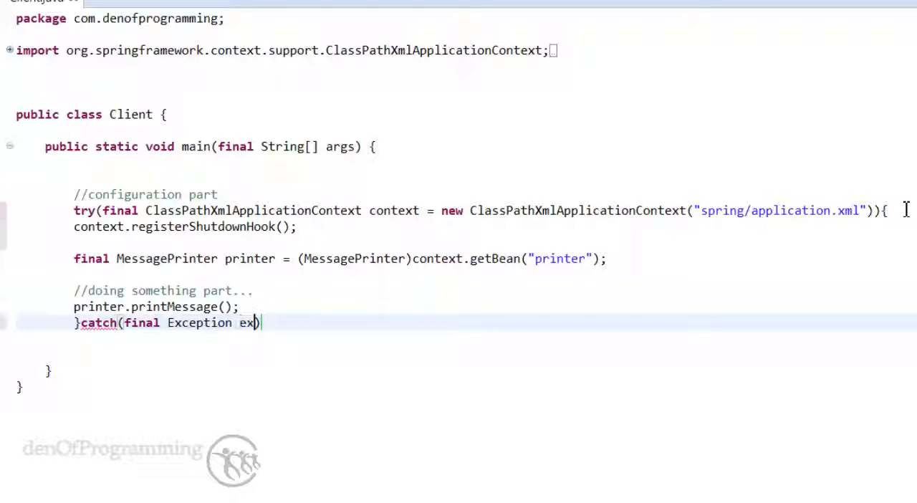
pyautogui.write('){')
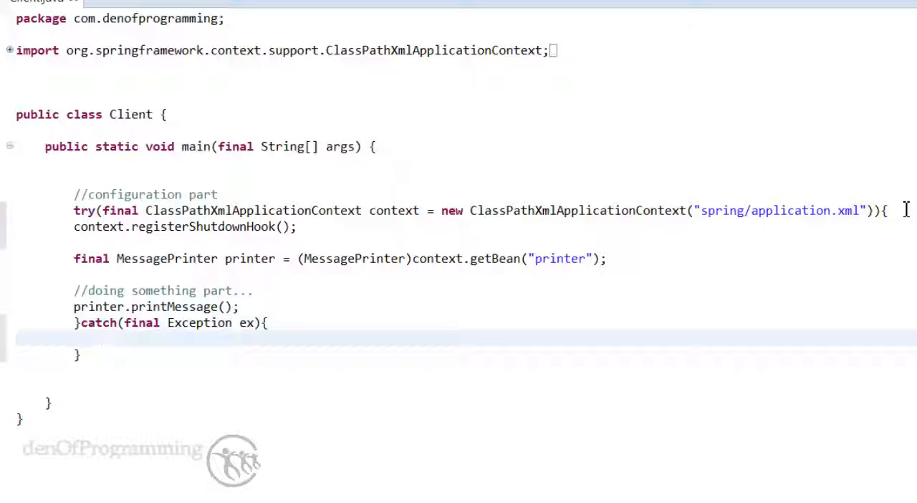
pyautogui.write('ex')
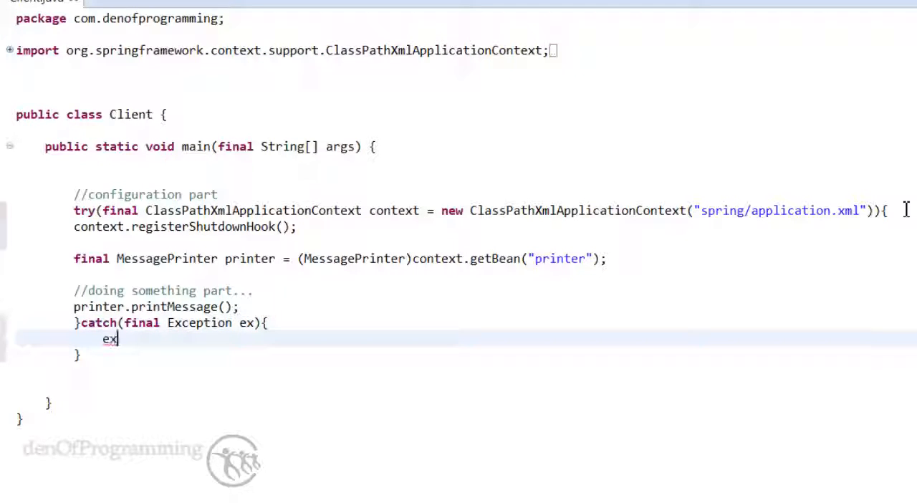
pyautogui.write('.printStackTrace();')
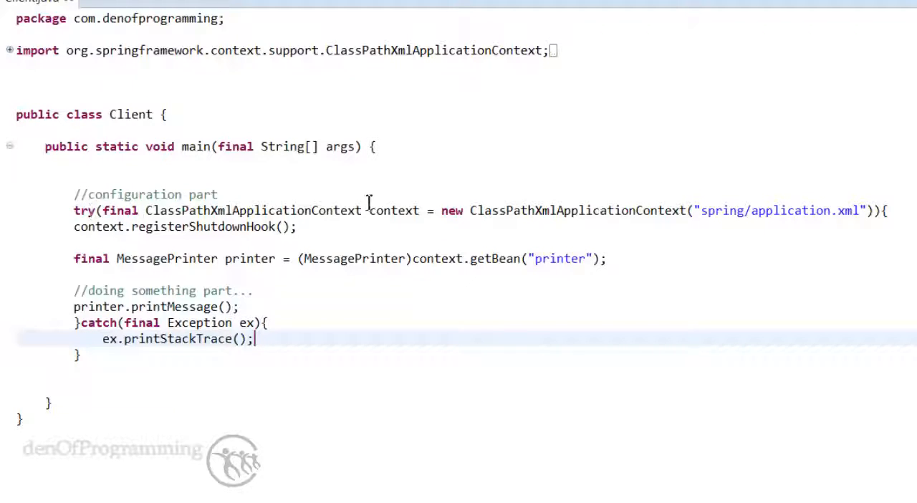
pyautogui.moveTo(407, 218)
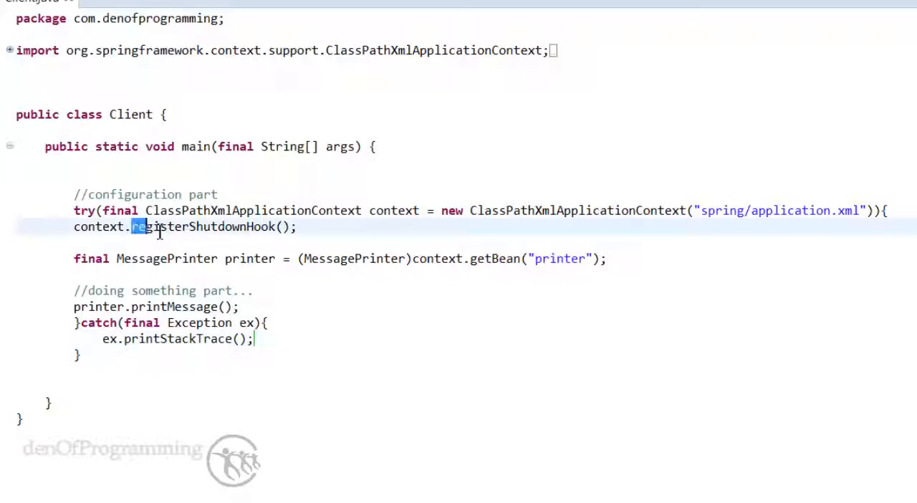
# Step: Comment out the cast getBean("printer") line after highlighting registerShutdownHook and the bean name
pyautogui.doubleClick(207, 227)
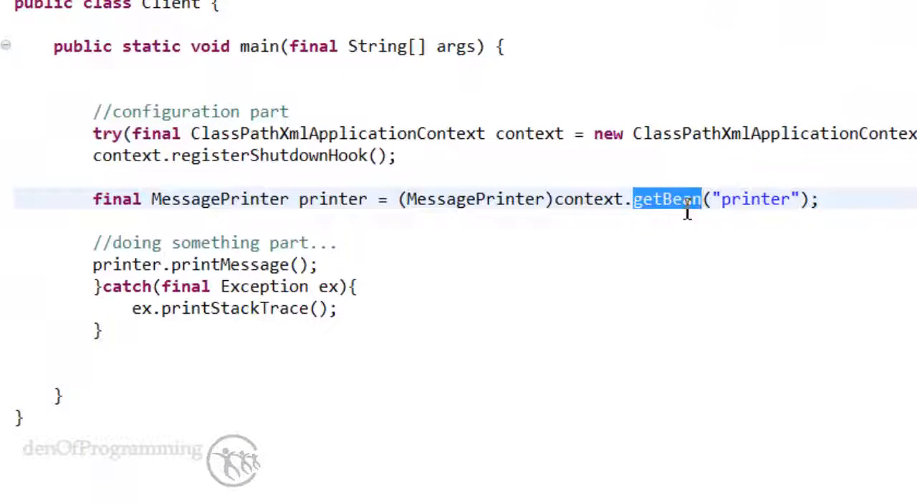
pyautogui.moveTo(794, 208)
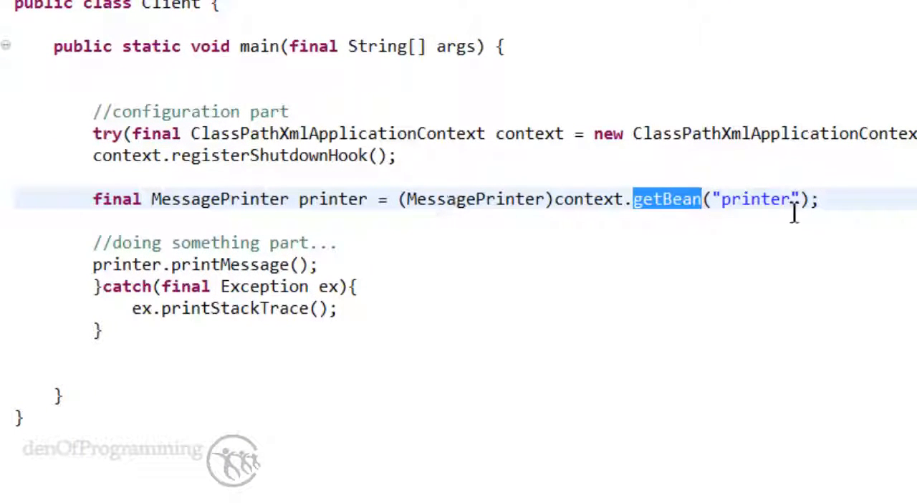
pyautogui.doubleClick(756, 199)
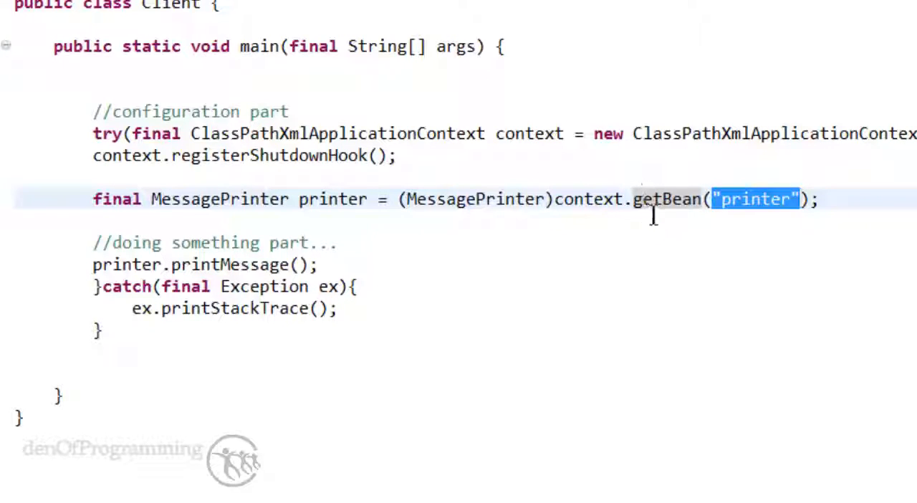
pyautogui.moveTo(587, 199)
pyautogui.write('//')
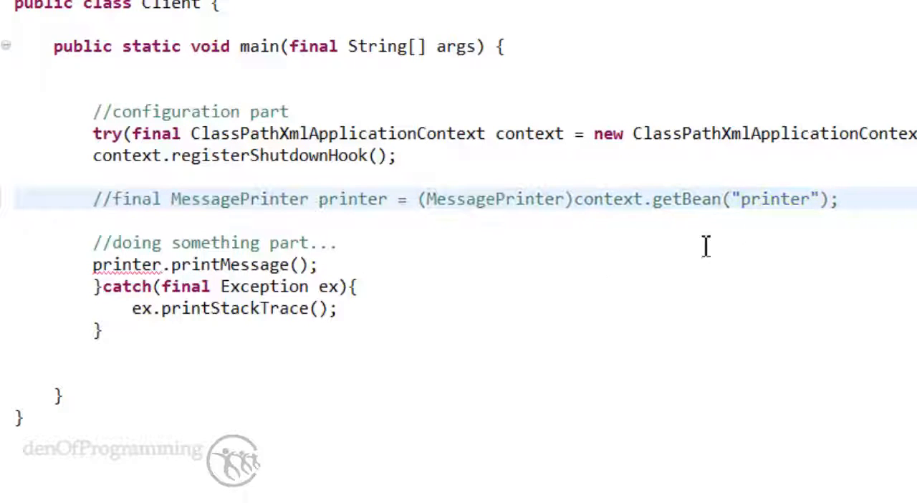
# Step: Add 'final MessagePrinter printer = context.getBean("printer", MessagePrinter.class)' without a cast
pyautogui.moveTo(114, 199); pyautogui.dragTo(312, 199)
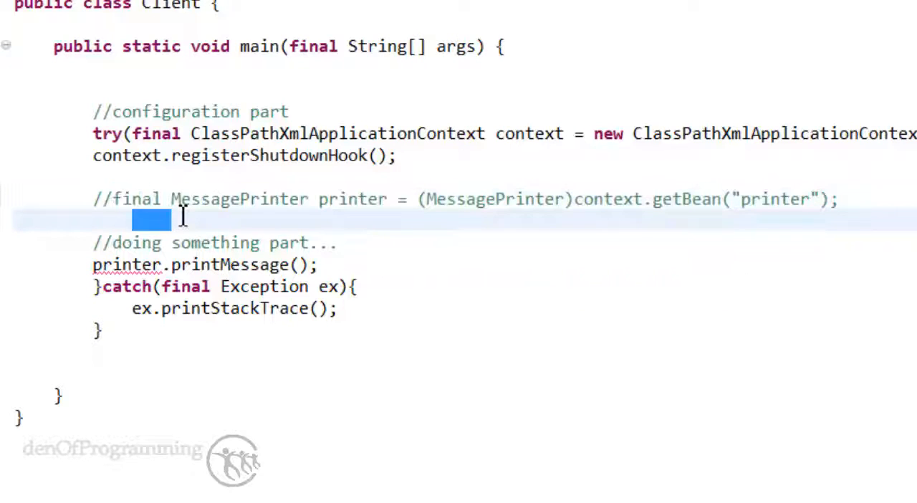
pyautogui.write('final MessagePrinter printer =')
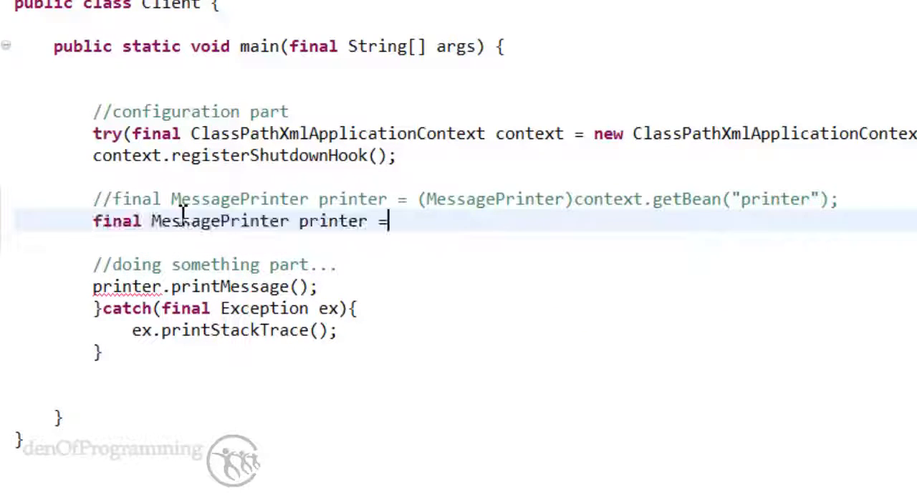
pyautogui.write('context.')
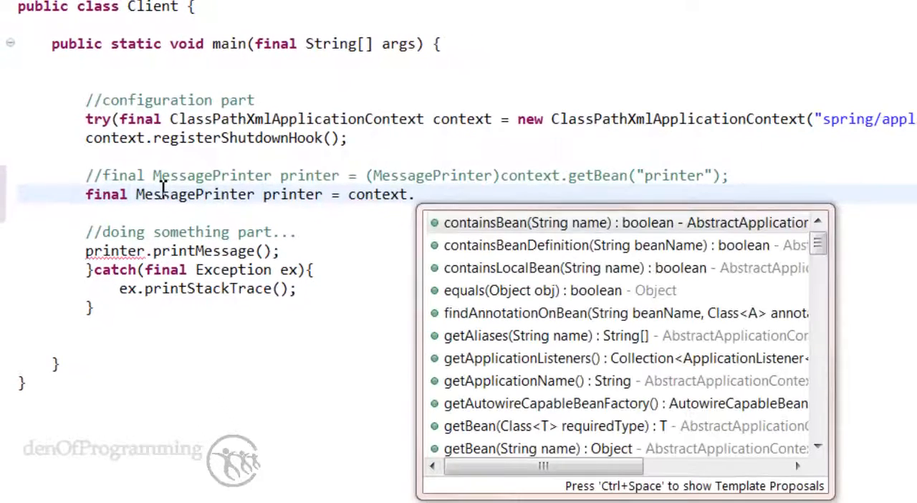
pyautogui.write('getBean("", requiredType')
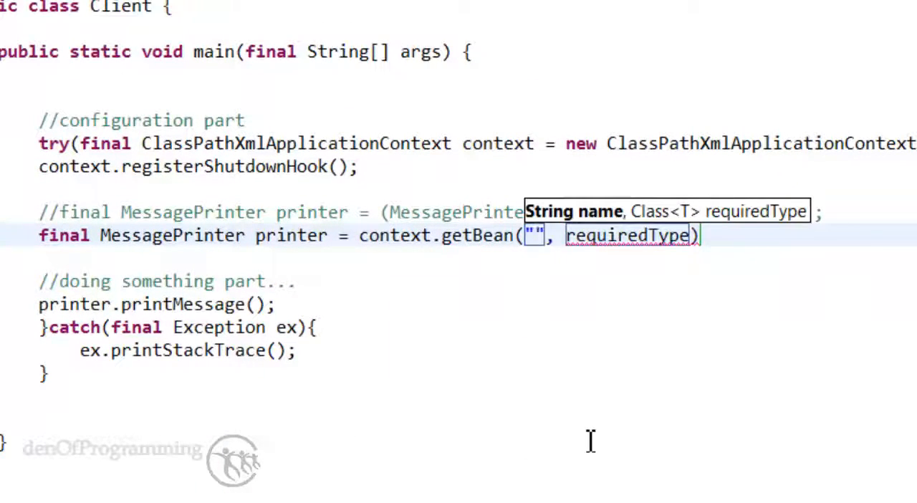
pyautogui.write('pri')
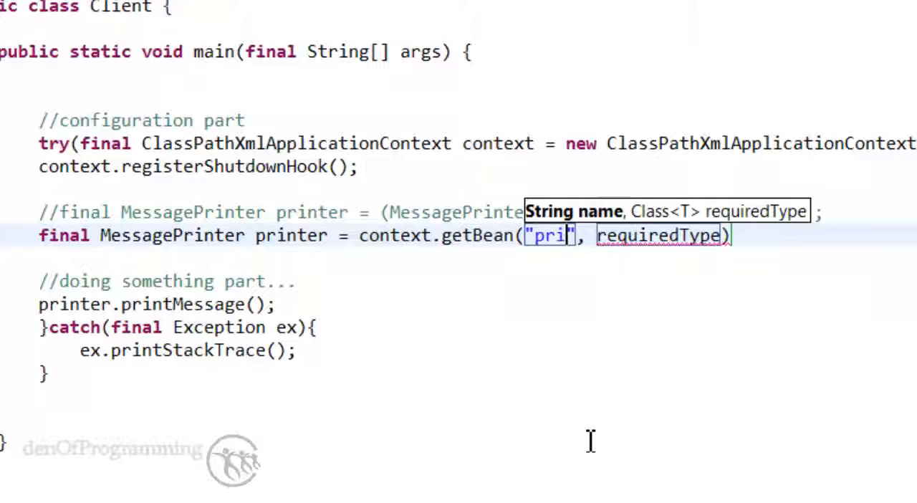
pyautogui.write('nter')
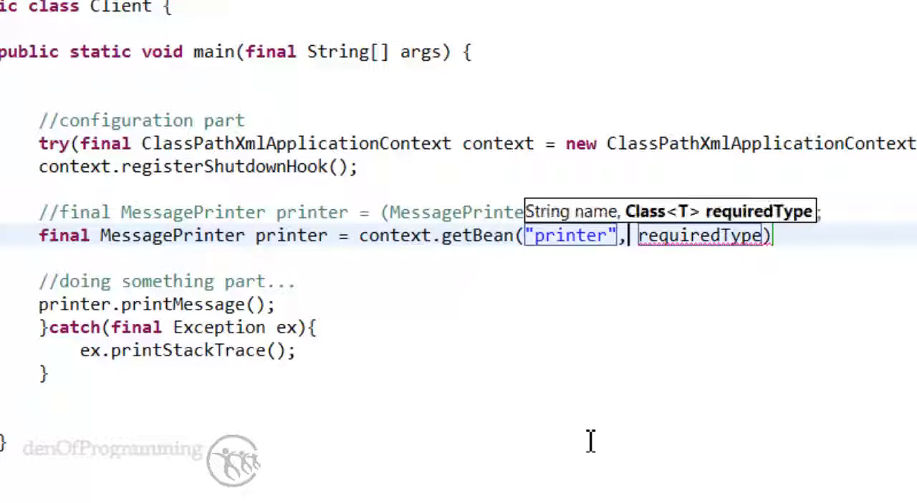
pyautogui.write('e')
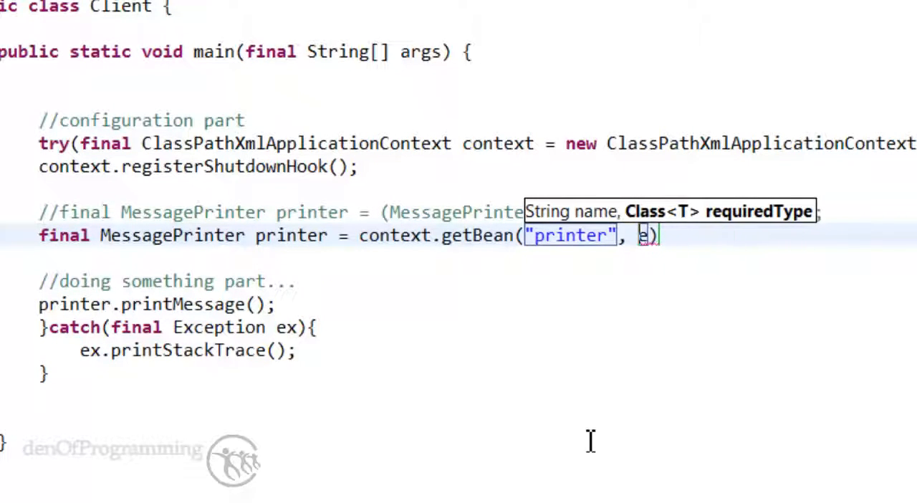
pyautogui.press('Backspace')
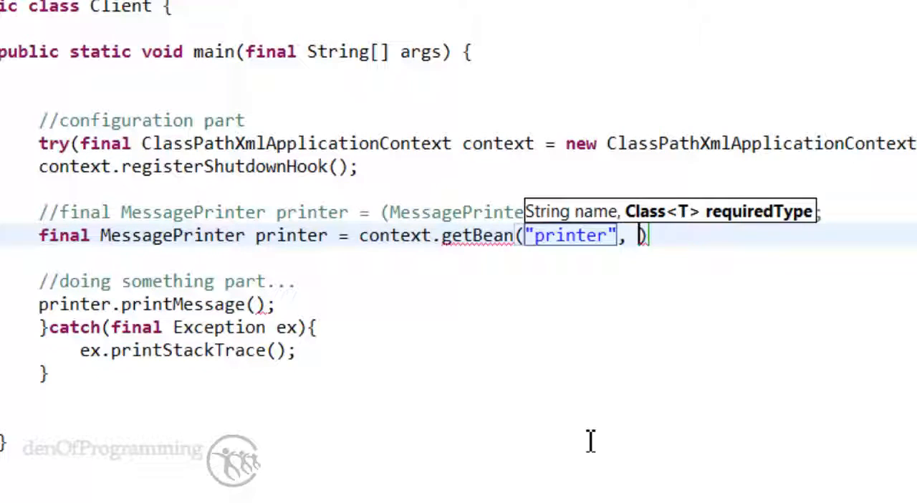
pyautogui.write('M')
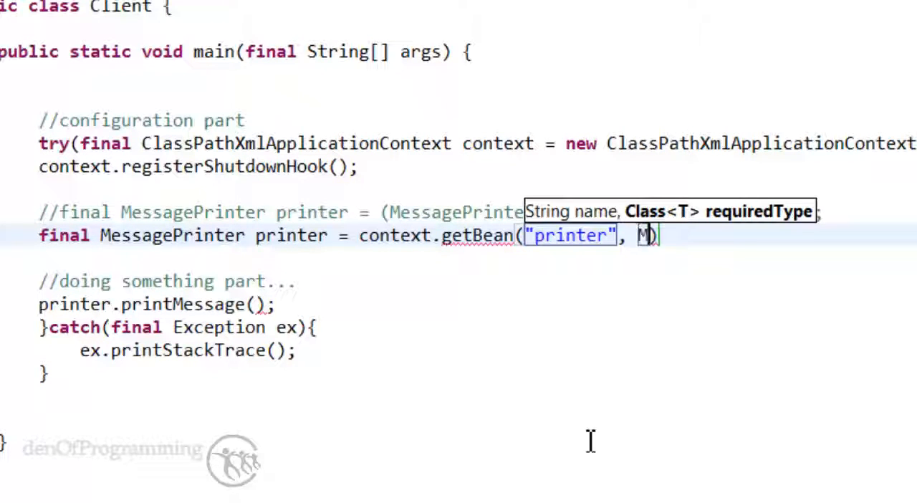
pyautogui.write('essagePrinter')
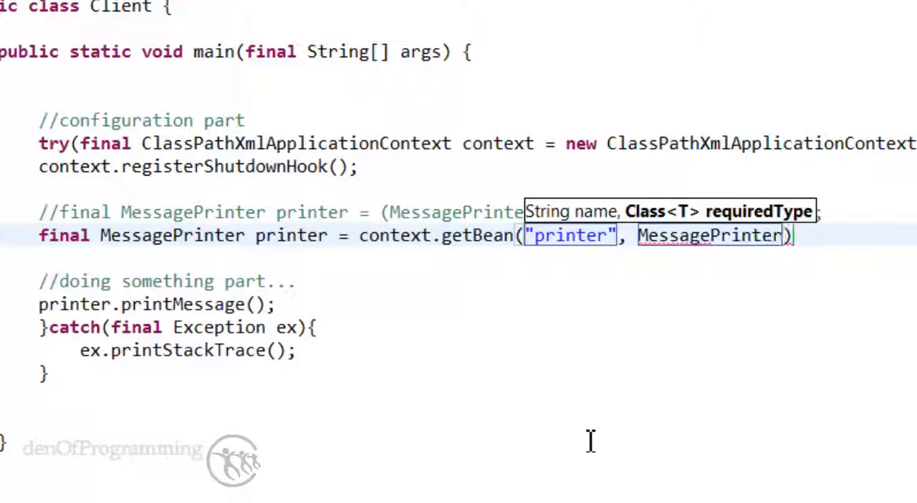
pyautogui.write('.class')
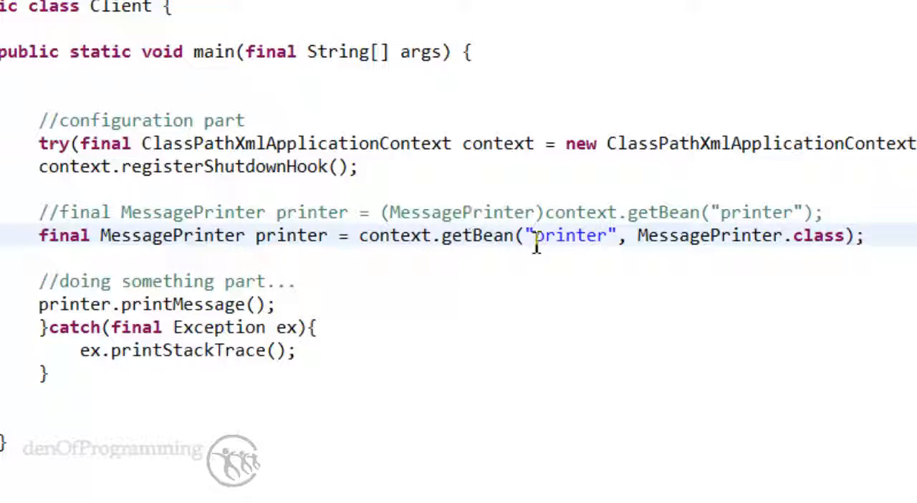
pyautogui.moveTo(491, 249)
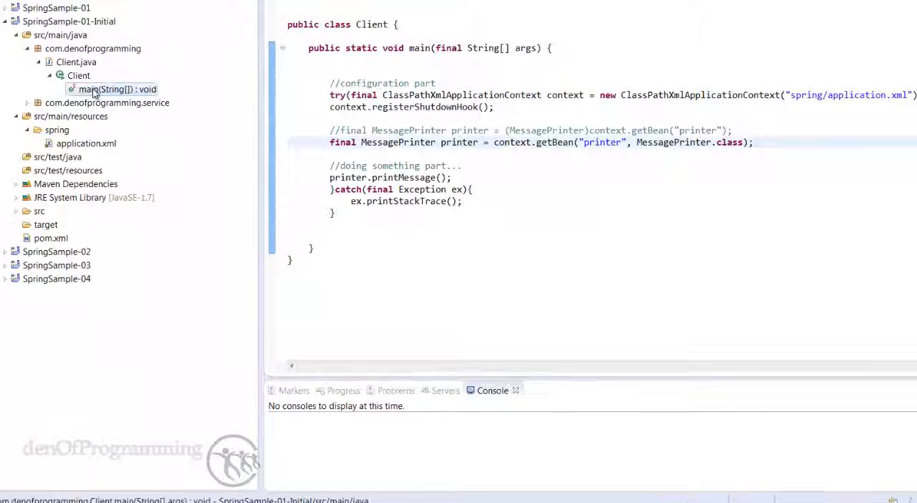
# Step: Run Client's main method via Run As > Java Application
pyautogui.rightClick(94, 89)
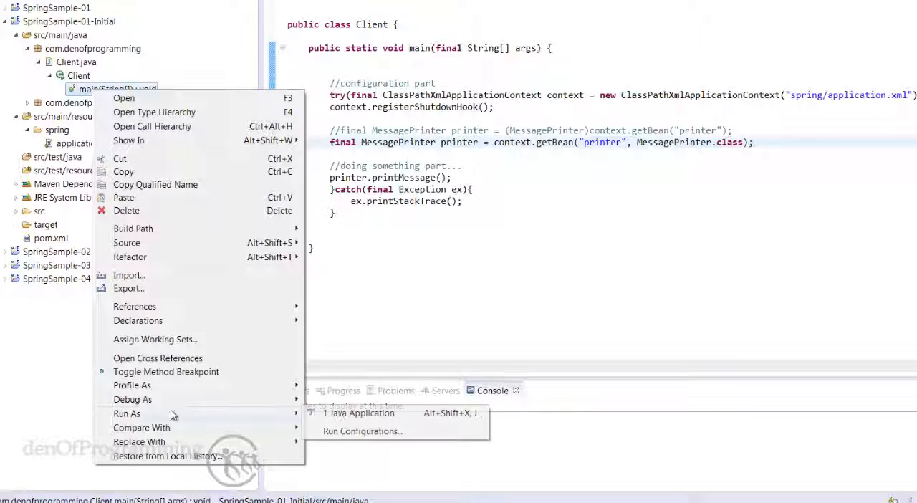
pyautogui.click(359, 413)
pyautogui.write('//')
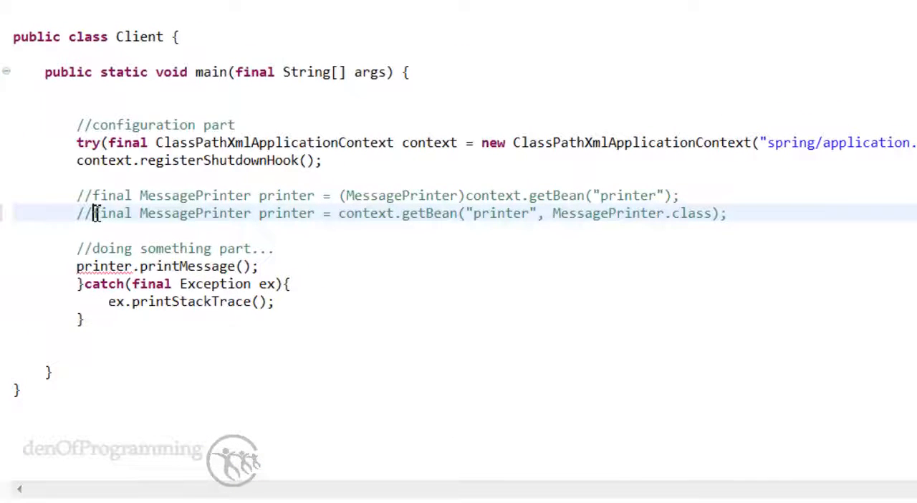
# Step: Add 'final MessagePrinter printer = context.getBean(MessagePrinter.class)' using the class-only getBean variant
pyautogui.moveTo(93, 213); pyautogui.dragTo(331, 212)
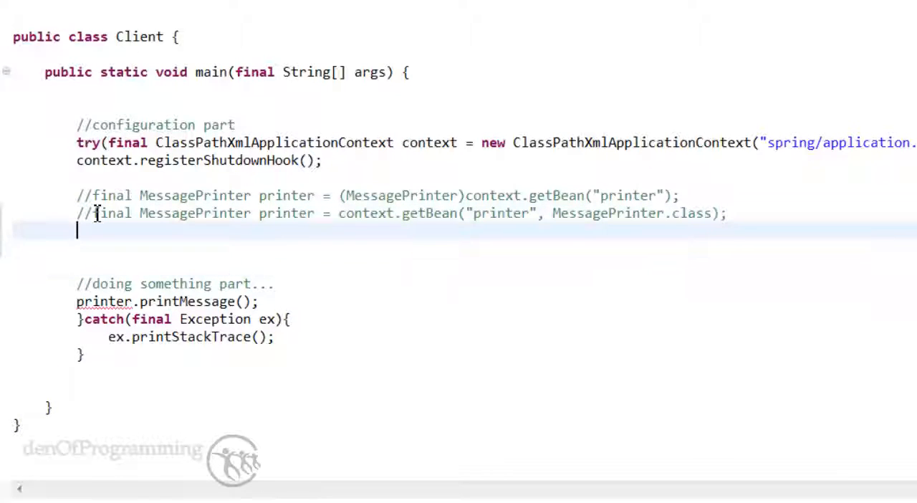
pyautogui.write('final MessagePrinter printer = c')
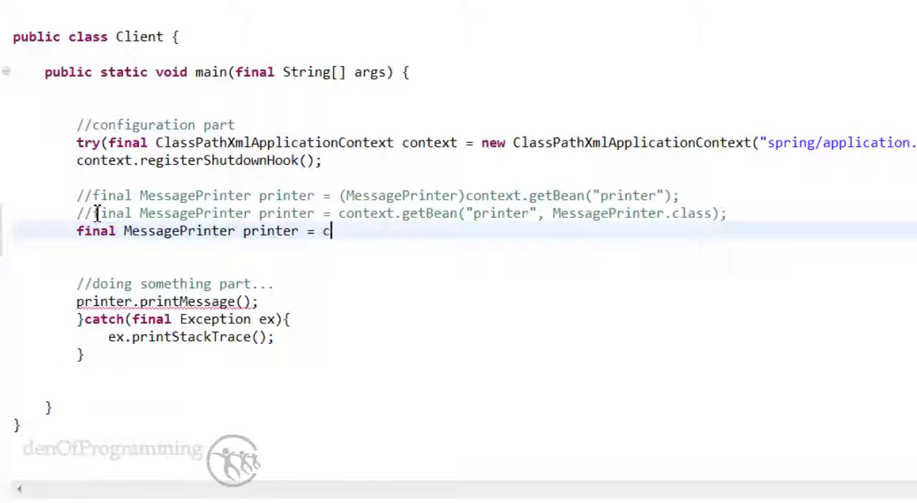
pyautogui.write('ontext')
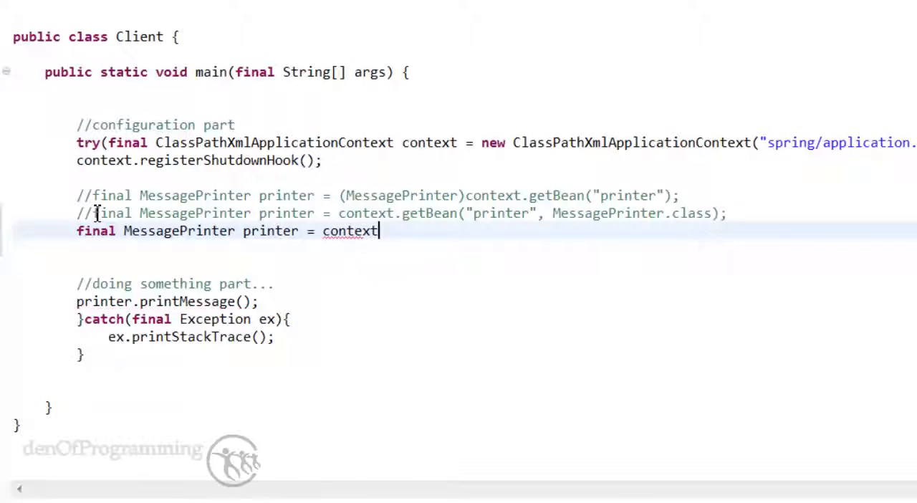
pyautogui.write('.getb')
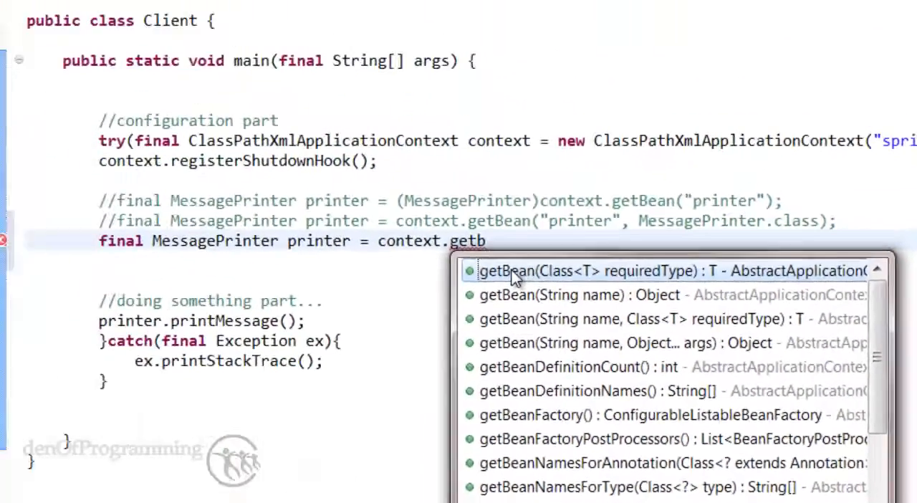
pyautogui.click(670, 271)
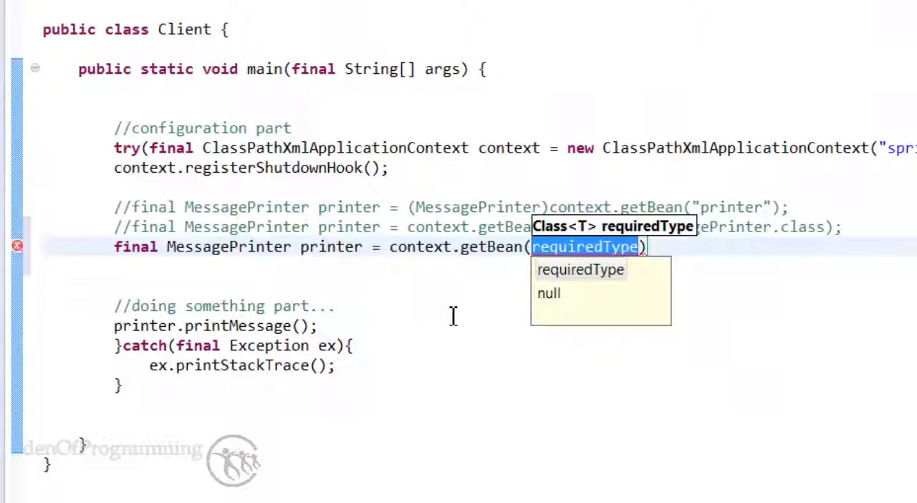
pyautogui.write('MesaageP')
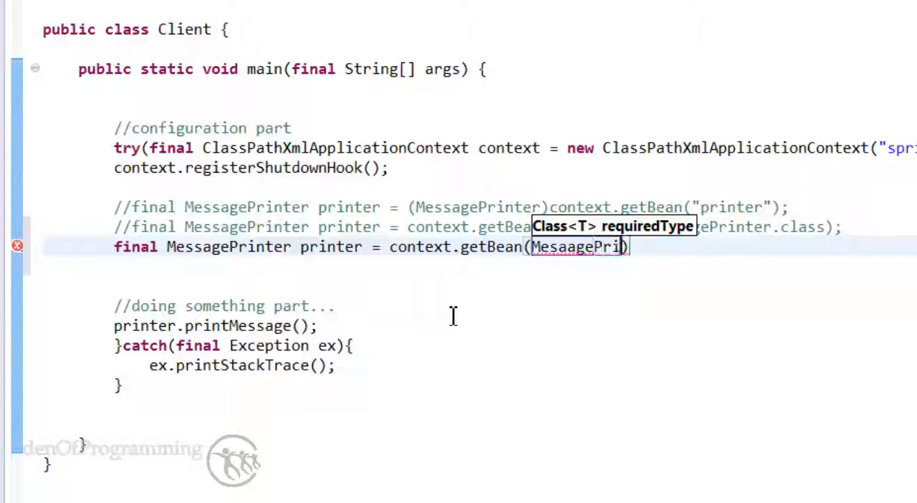
pyautogui.write('nter.class')
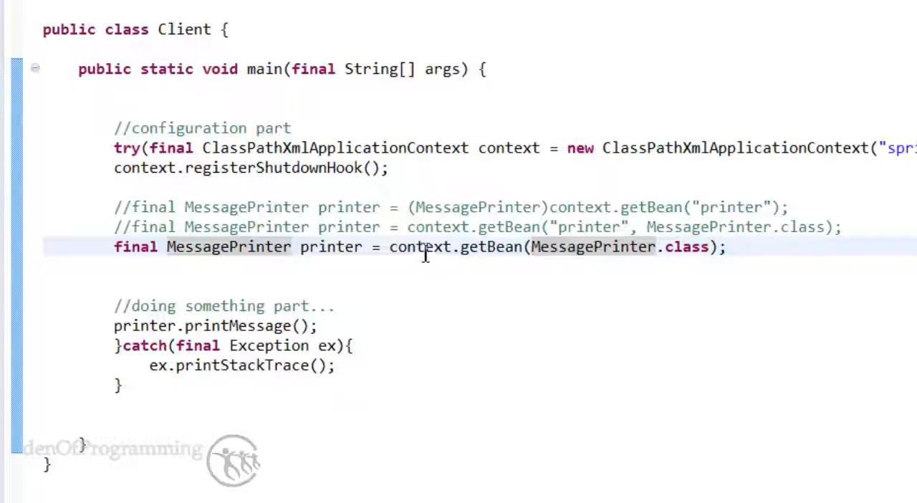
pyautogui.doubleClick(420, 246)
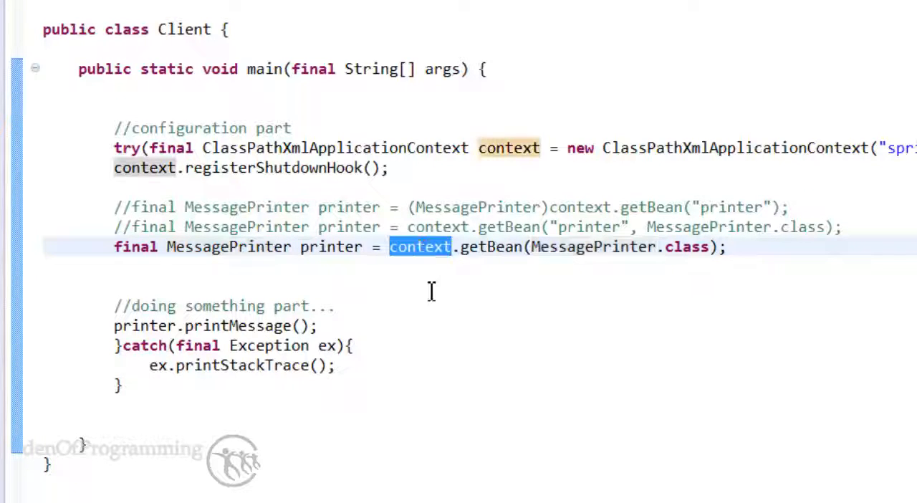
pyautogui.moveTo(466, 258)
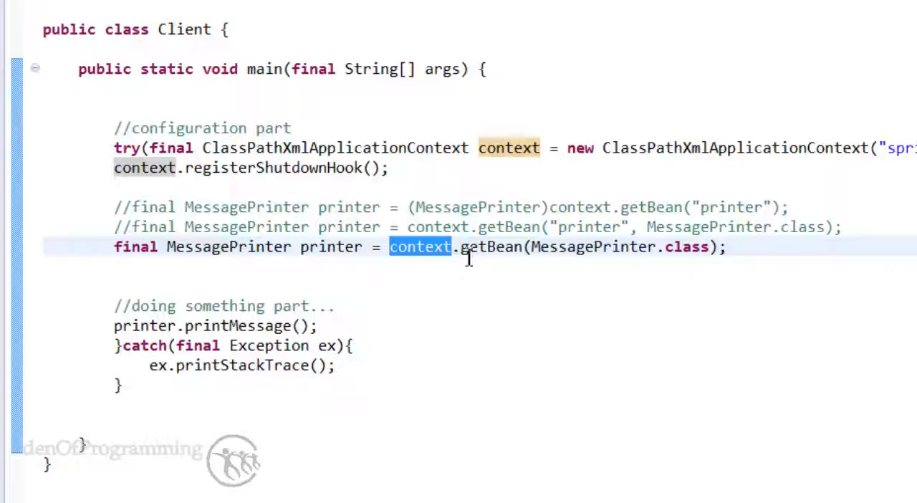
pyautogui.moveTo(150, 258)
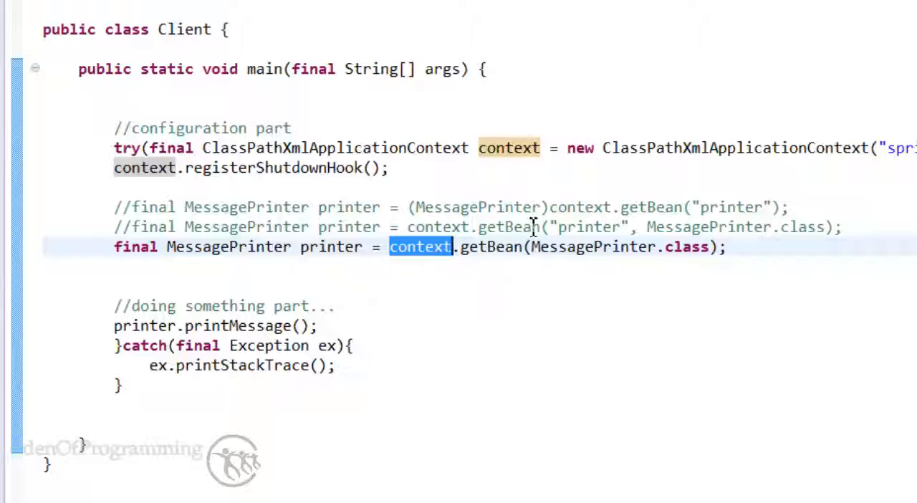
pyautogui.doubleClick(589, 227)
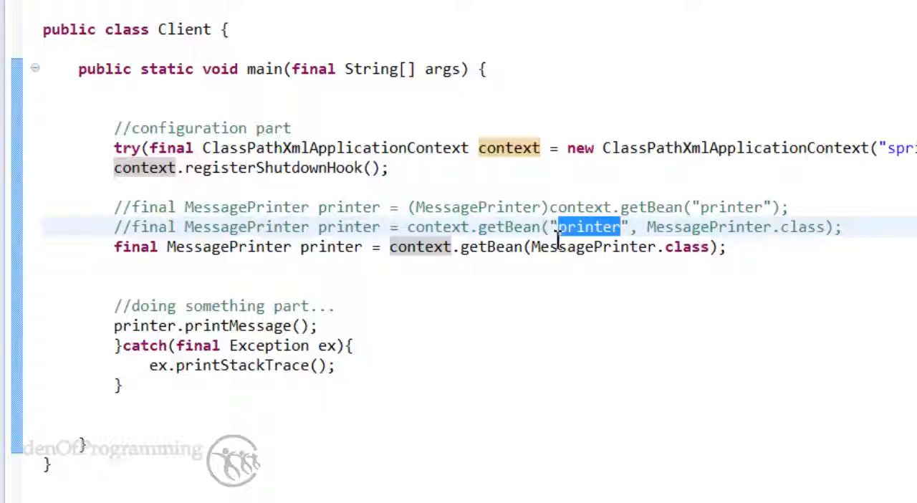
pyautogui.moveTo(580, 258)
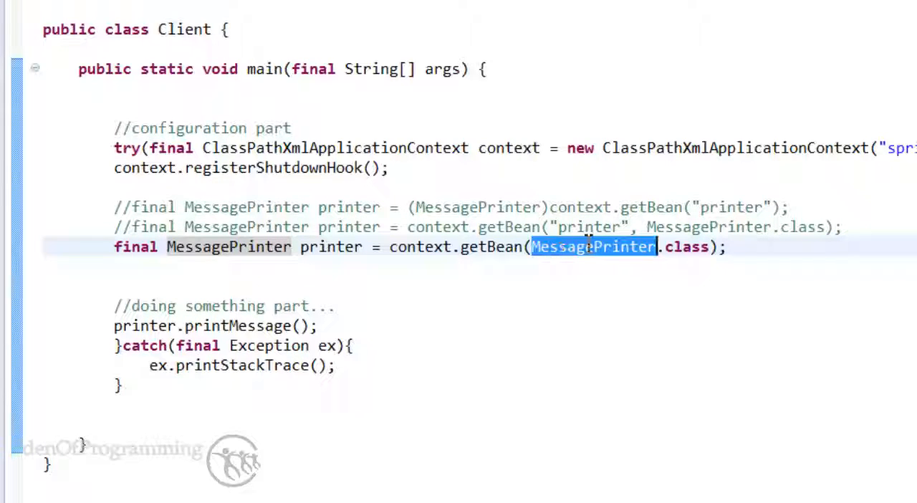
pyautogui.click(549, 246)
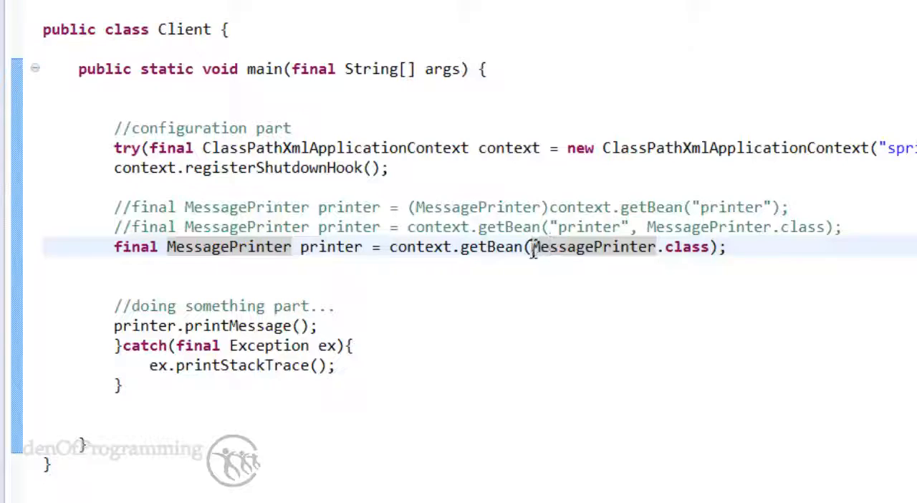
pyautogui.doubleClick(590, 226)
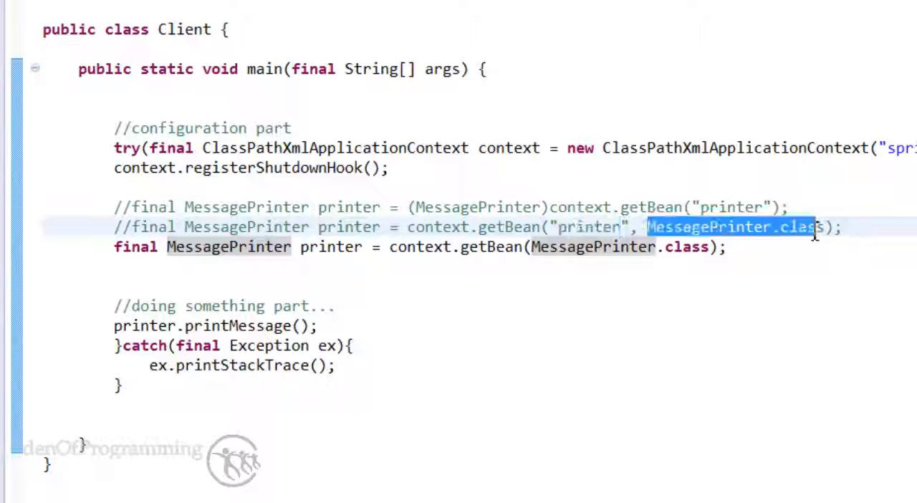
pyautogui.click(533, 247)
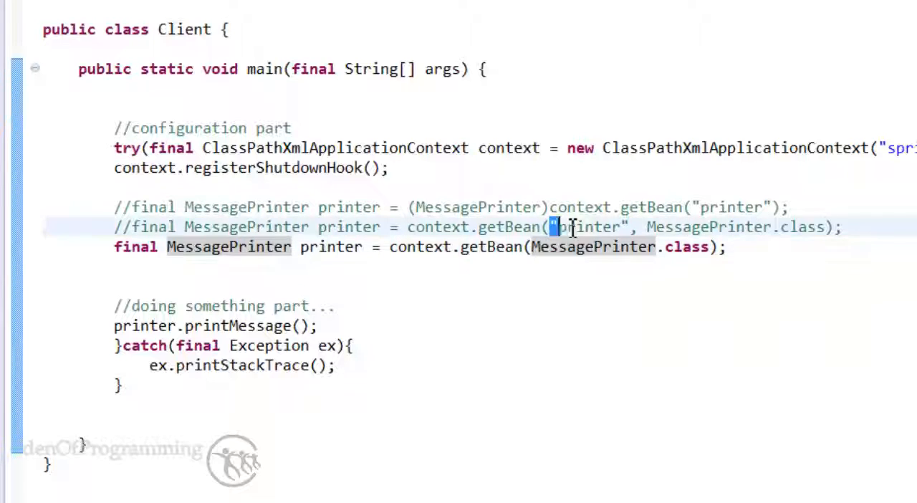
pyautogui.doubleClick(587, 227)
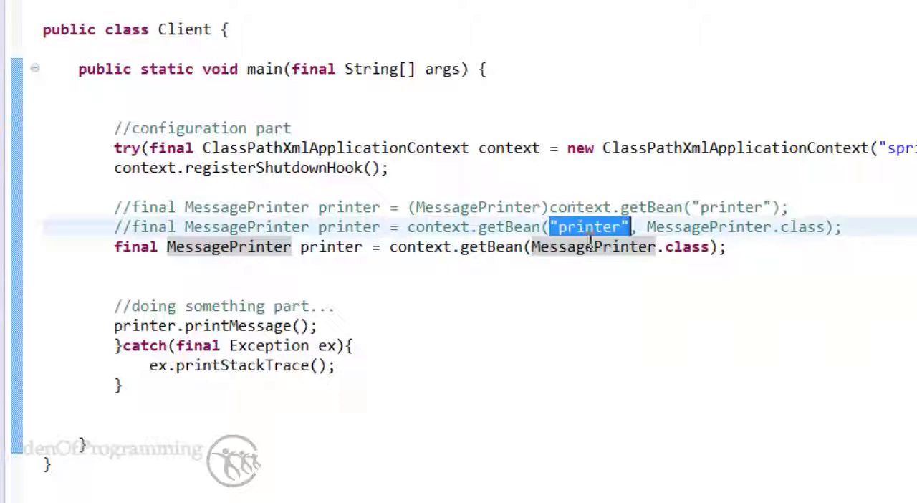
pyautogui.moveTo(560, 256)
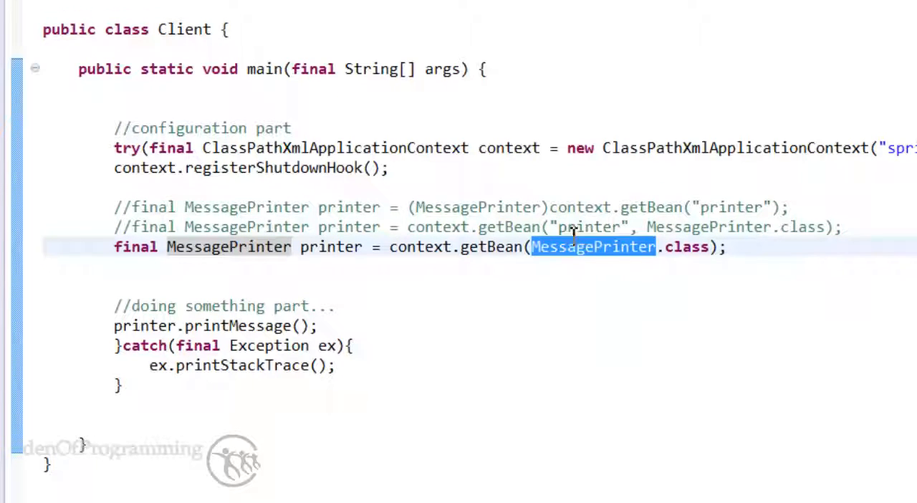
pyautogui.moveTo(532, 272)
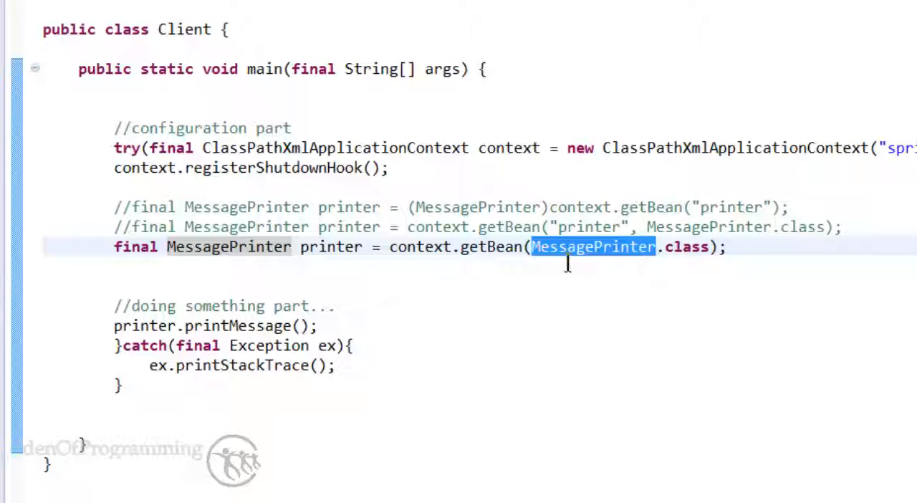
pyautogui.moveTo(580, 227)
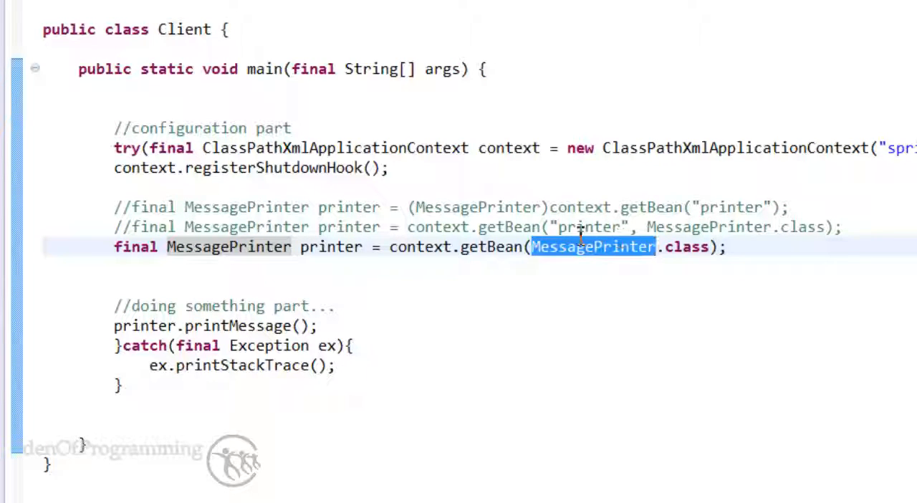
pyautogui.moveTo(592, 247)
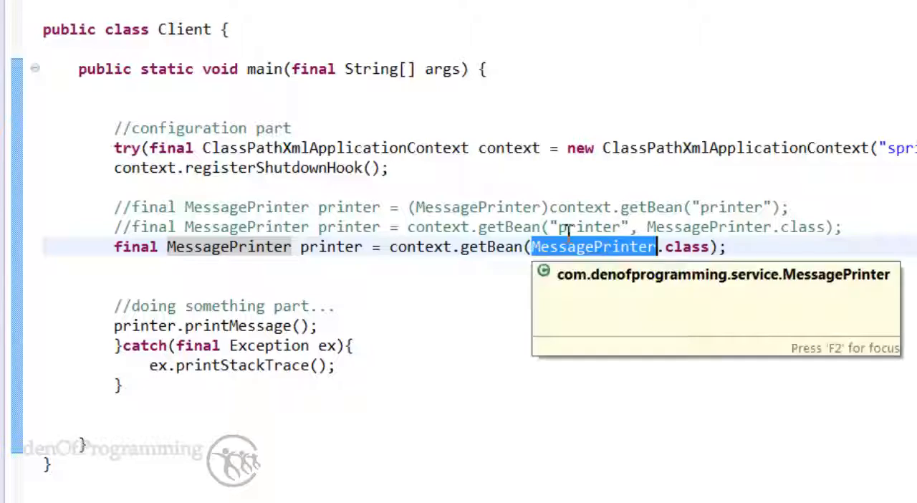